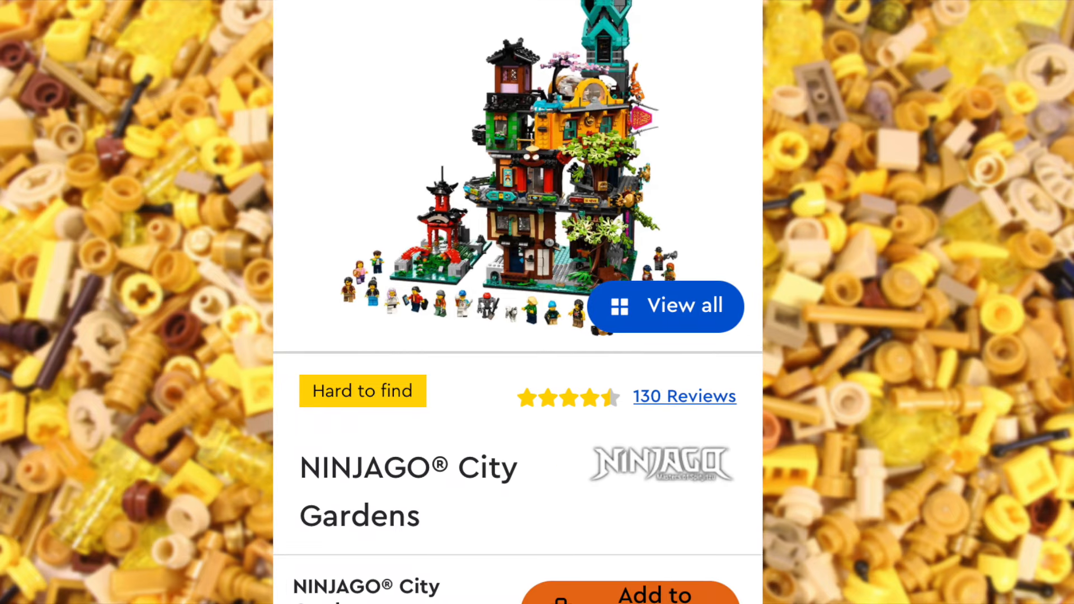
{"action": "scroll", "scroll_direction": "down", "scroll_amount": 3}
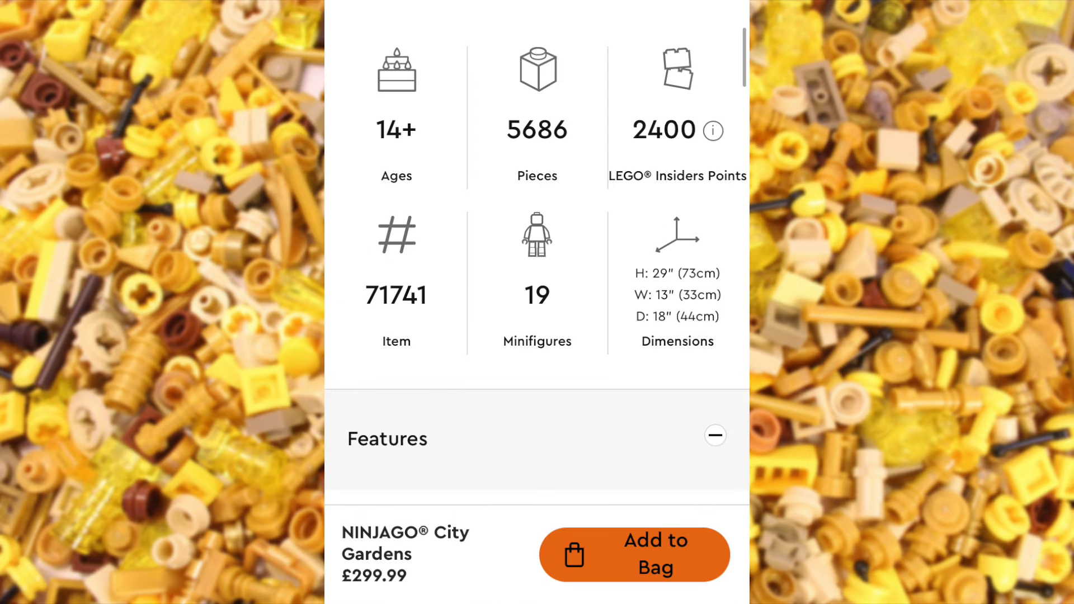